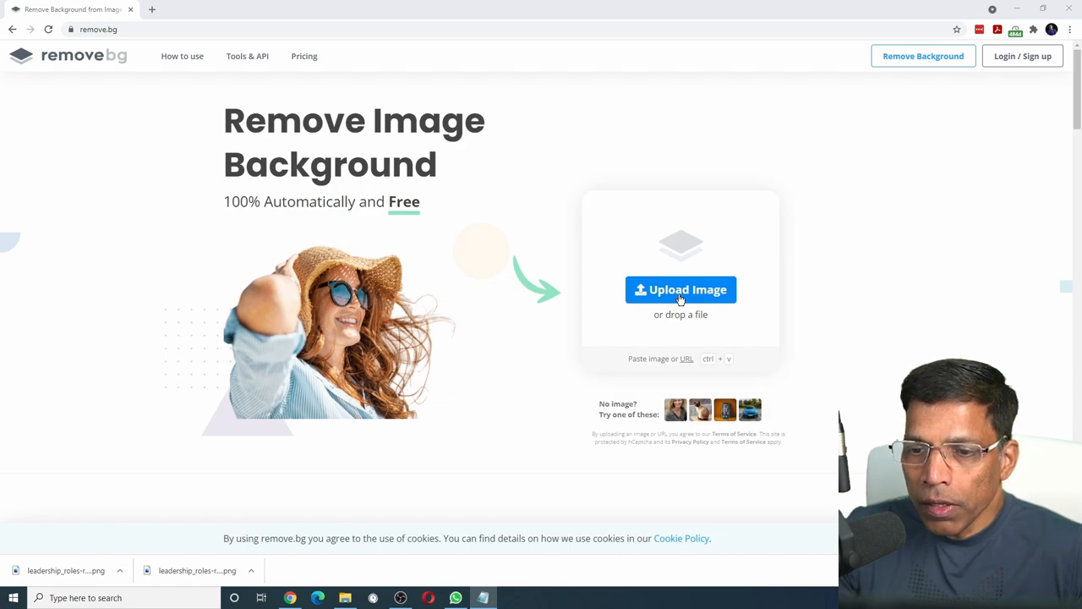
pyautogui.moveTo(706, 328)
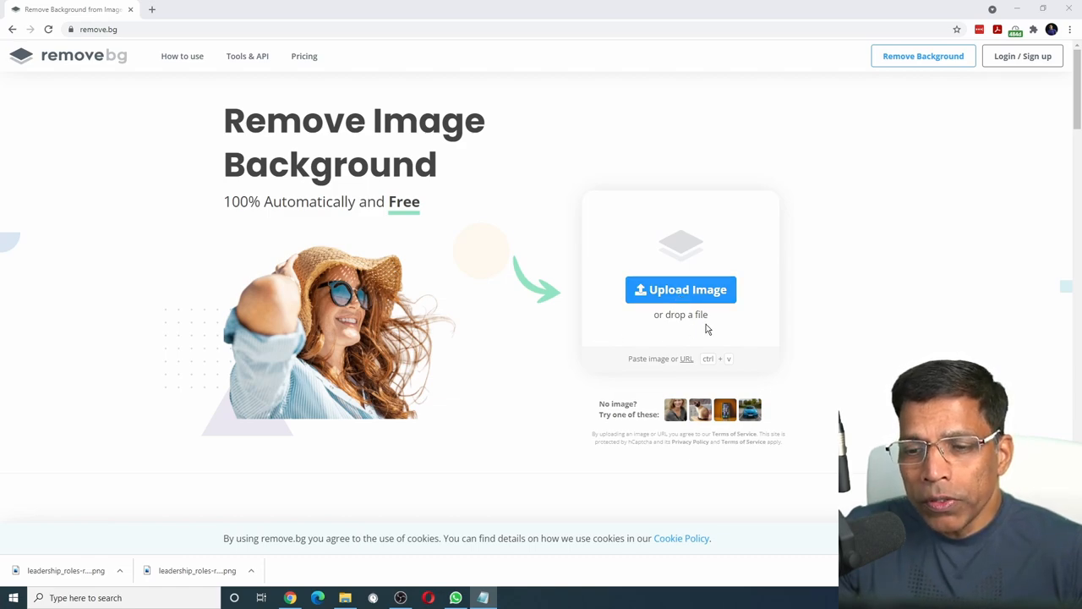
pyautogui.moveTo(686, 359)
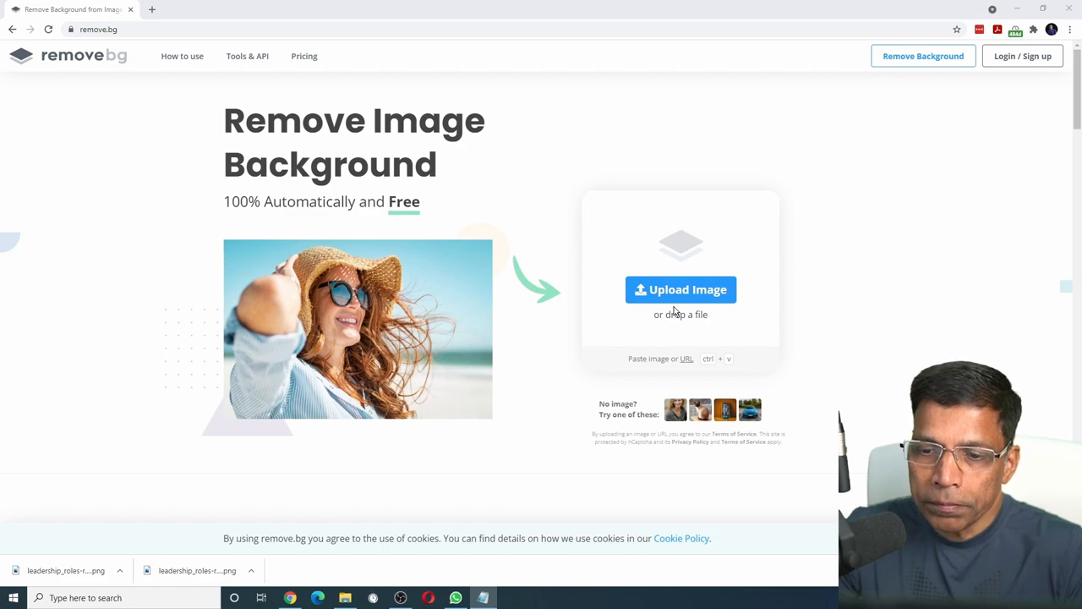
# Upload the podium photo so remove.bg produces its background-removed version.
pyautogui.click(346, 597)
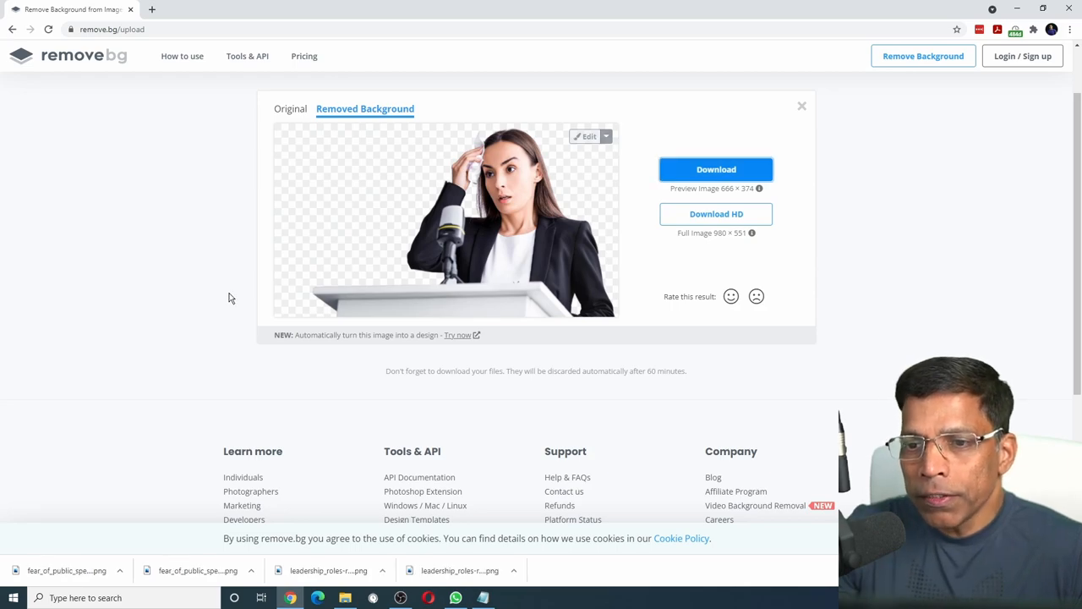
# Attempt the full-resolution HD download and dismiss the credit/sign-up prompt it raises.
pyautogui.click(715, 169)
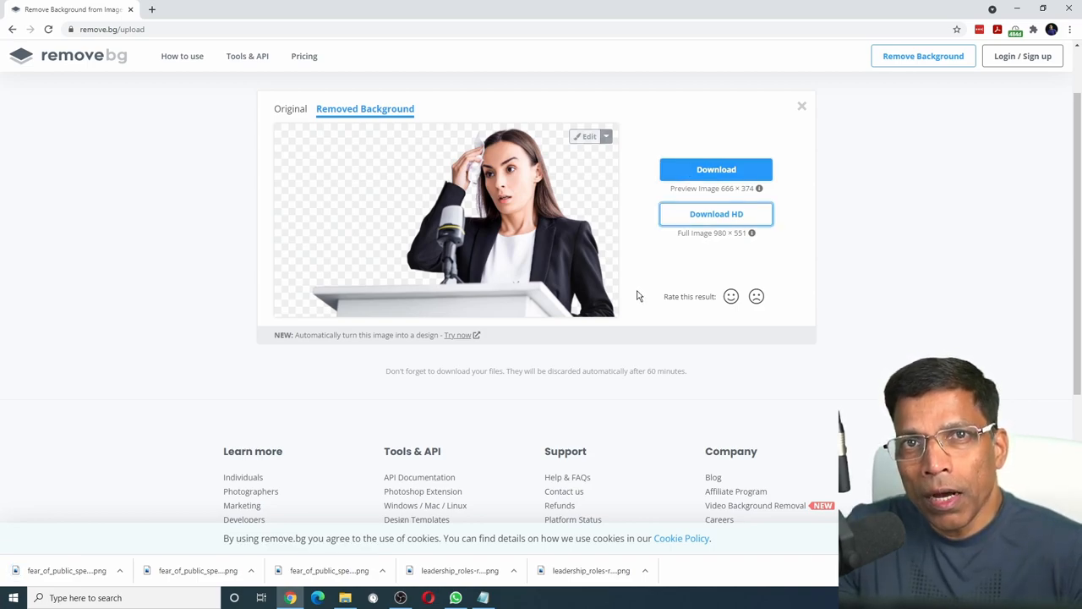
pyautogui.click(716, 213)
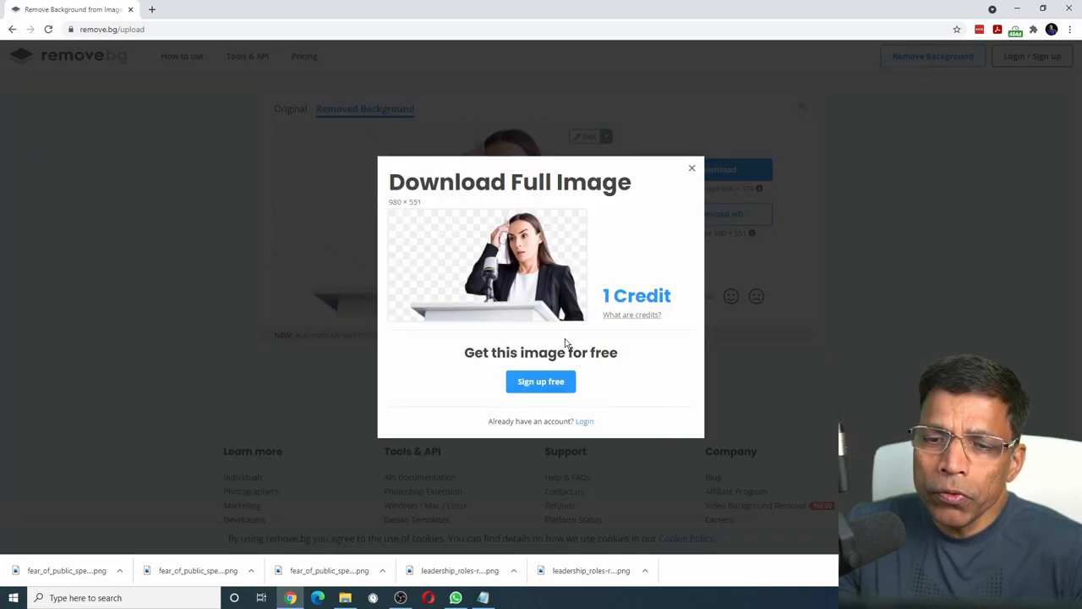
pyautogui.moveTo(671, 194)
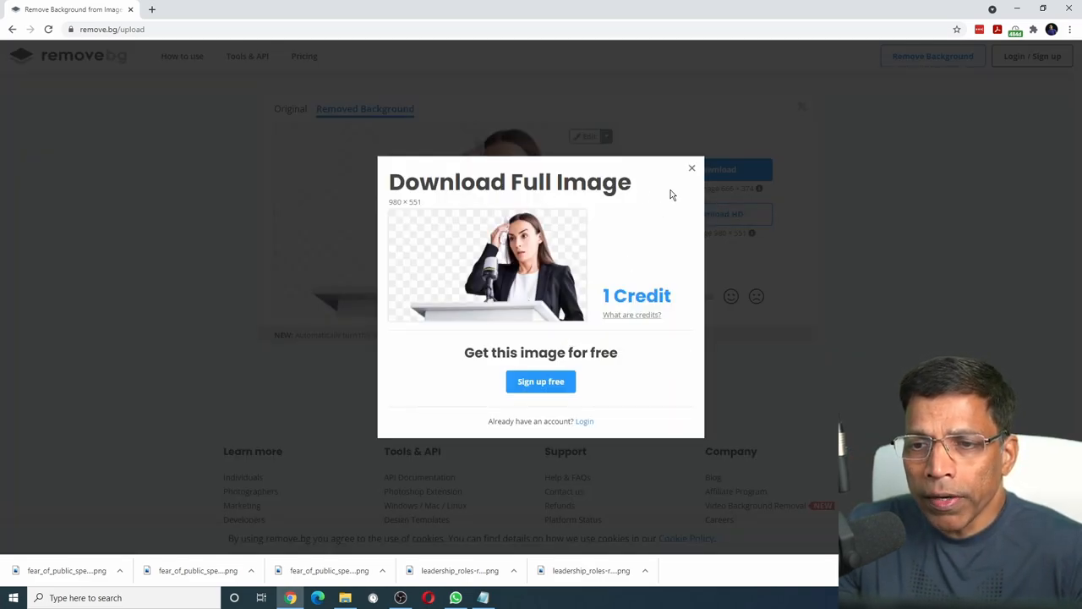
pyautogui.click(692, 167)
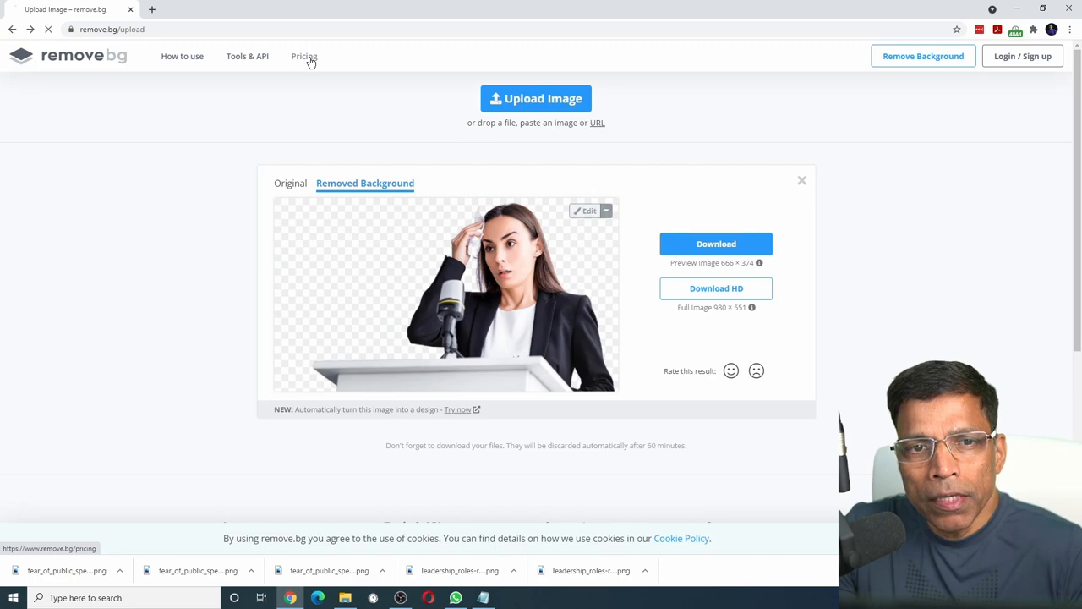
# Save the free preview-size cut-out of the podium photo instead.
pyautogui.click(303, 55)
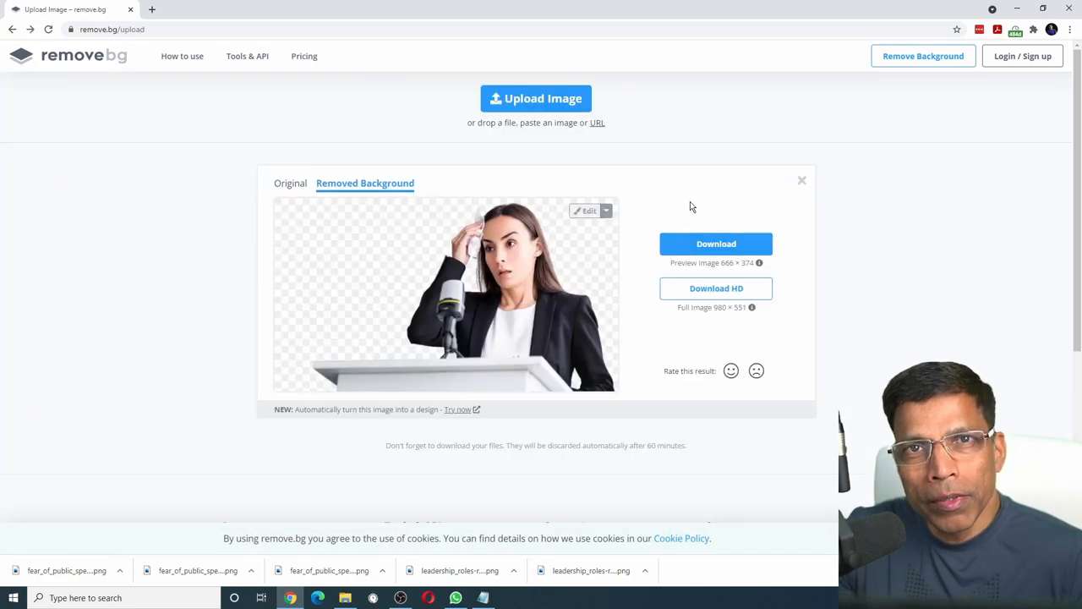
pyautogui.click(715, 243)
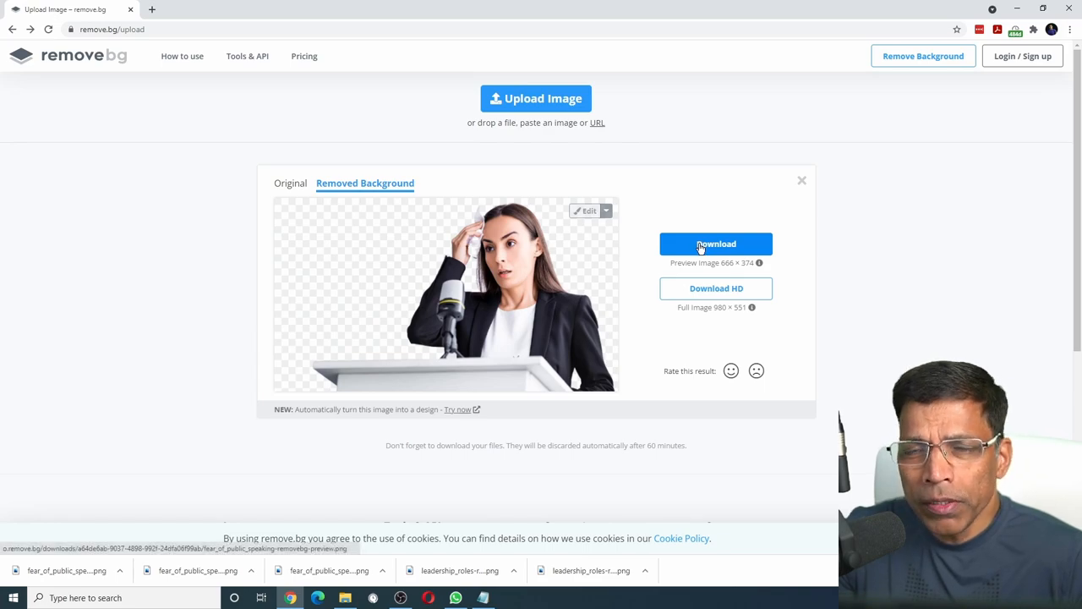
pyautogui.moveTo(463, 183)
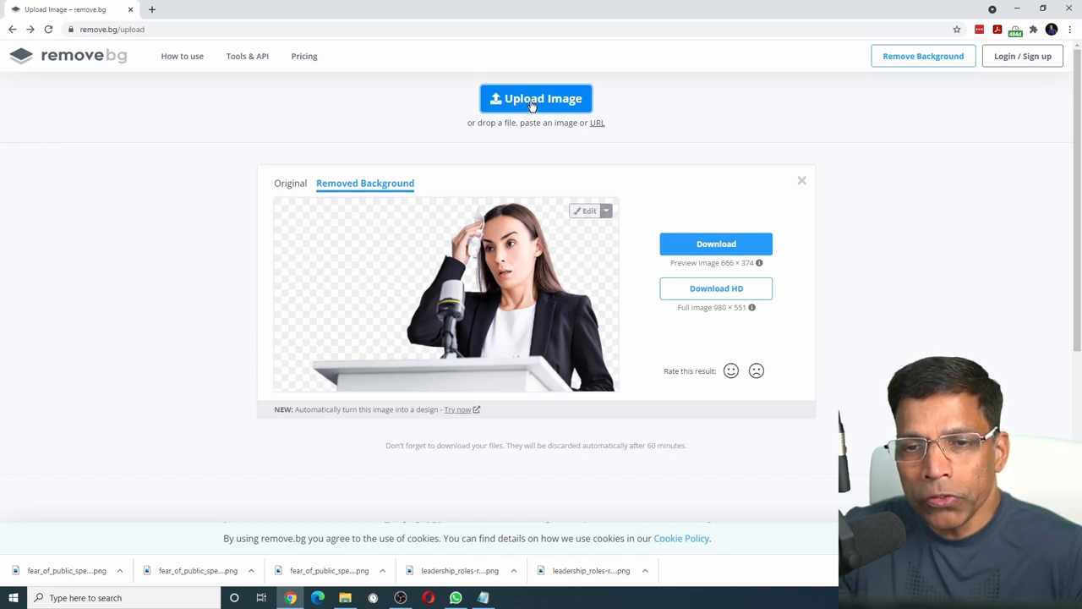
# Upload leadership roles.jpg from the 137-RemoveBG folder to get the meeting photo cut out.
pyautogui.click(535, 98)
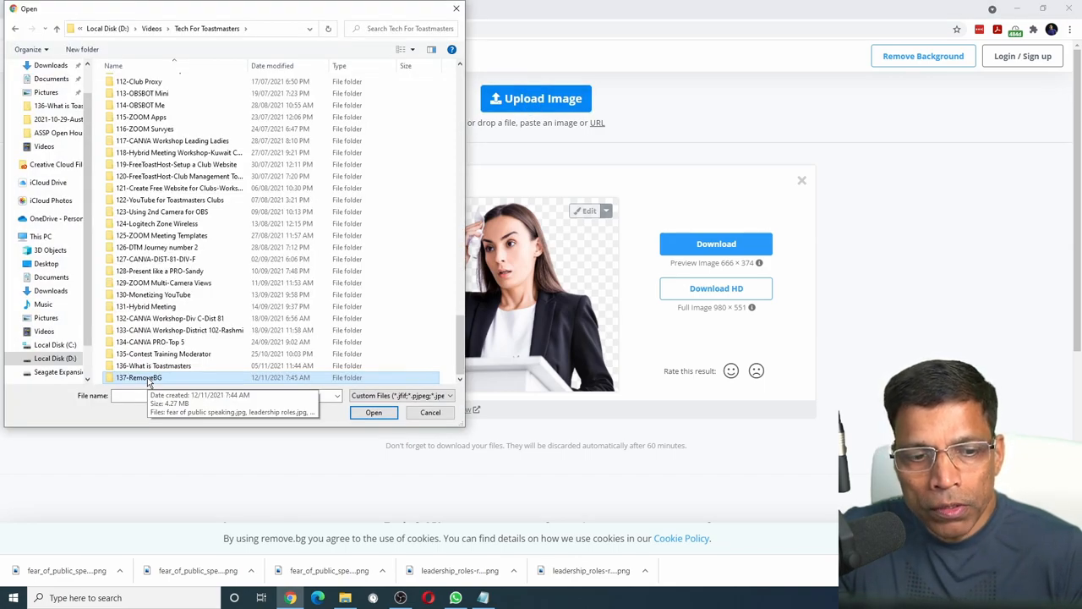
pyautogui.doubleClick(139, 377)
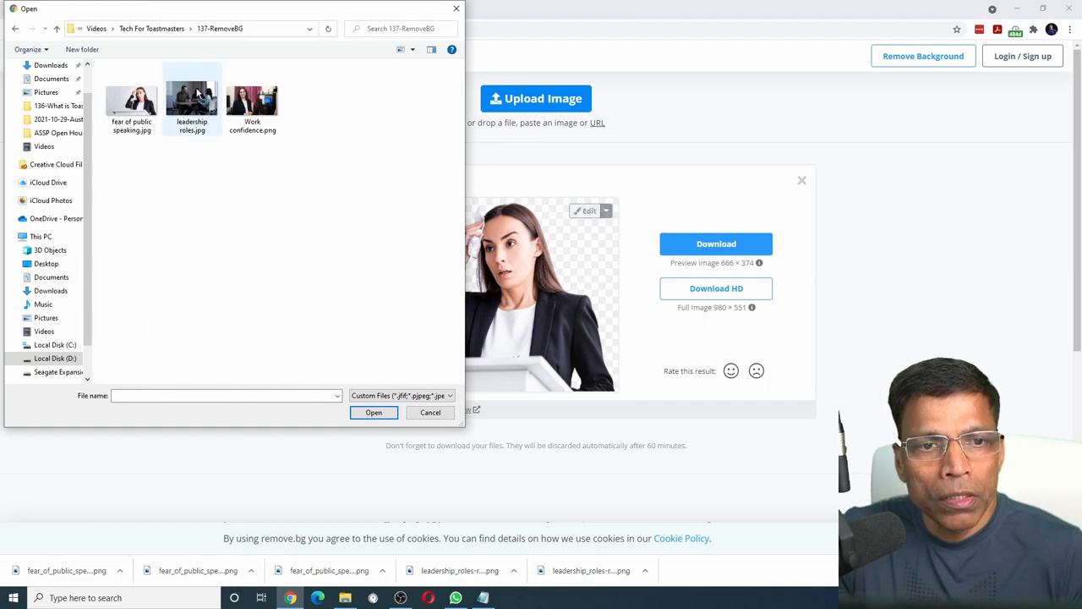
pyautogui.click(191, 97)
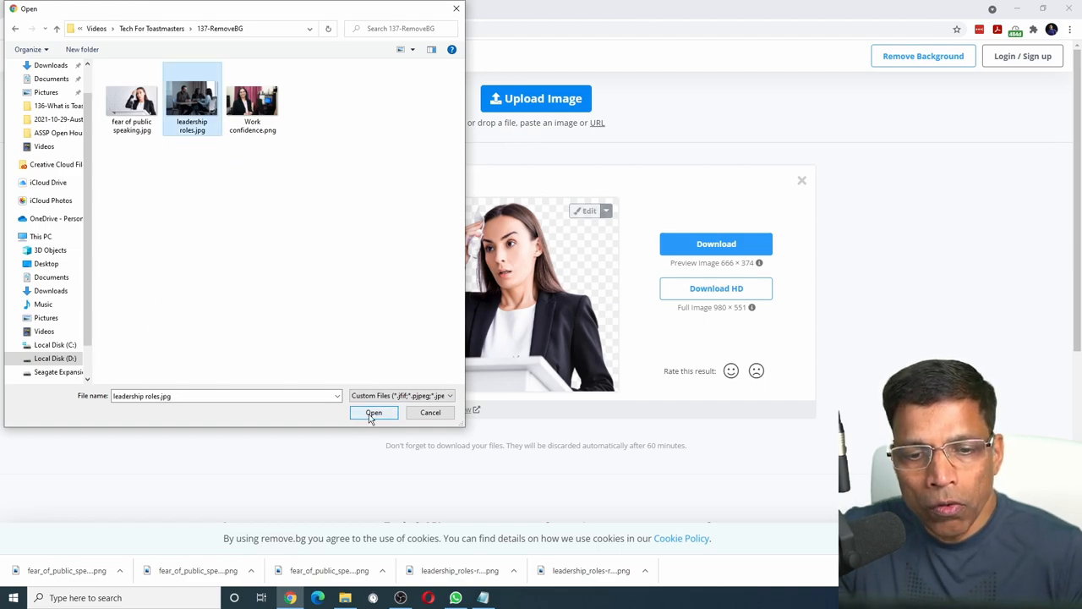
pyautogui.click(372, 413)
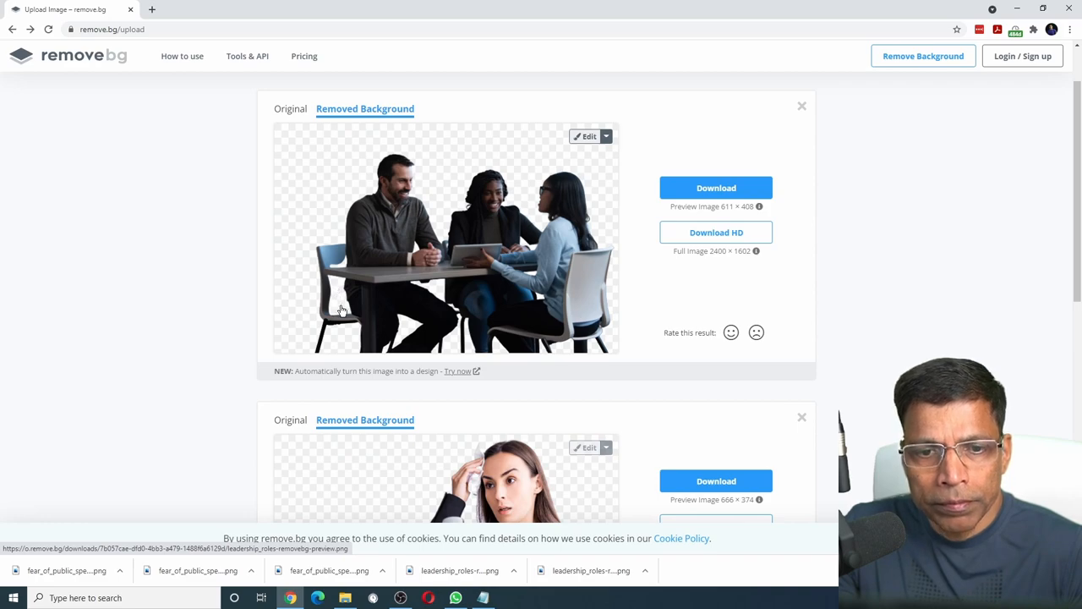
pyautogui.moveTo(589, 140)
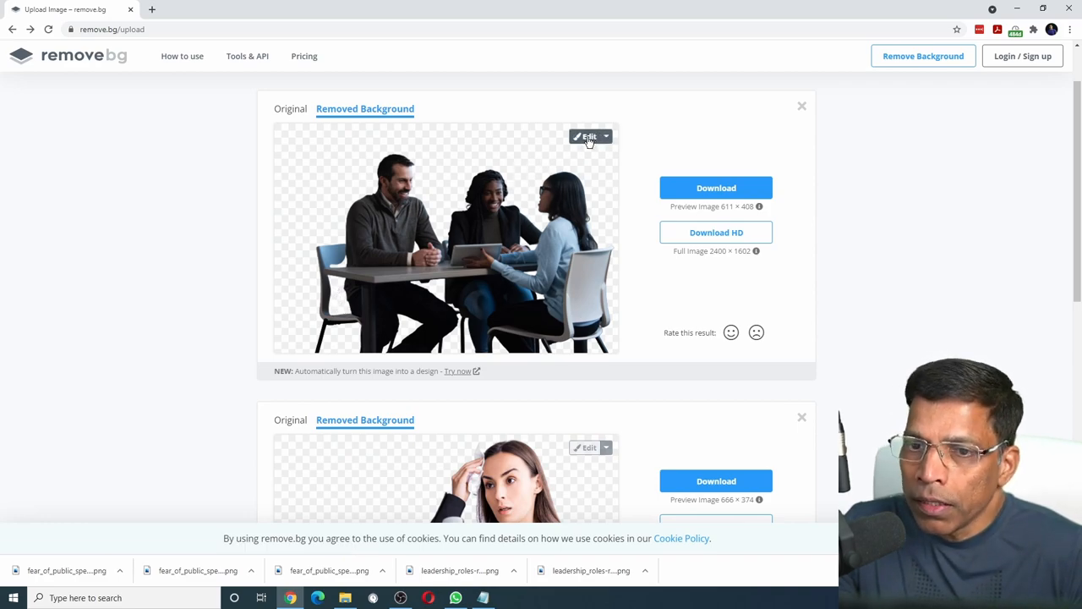
# Edit the meeting cut-out with the Erase/Restore tool set to Restore mode.
pyautogui.click(586, 135)
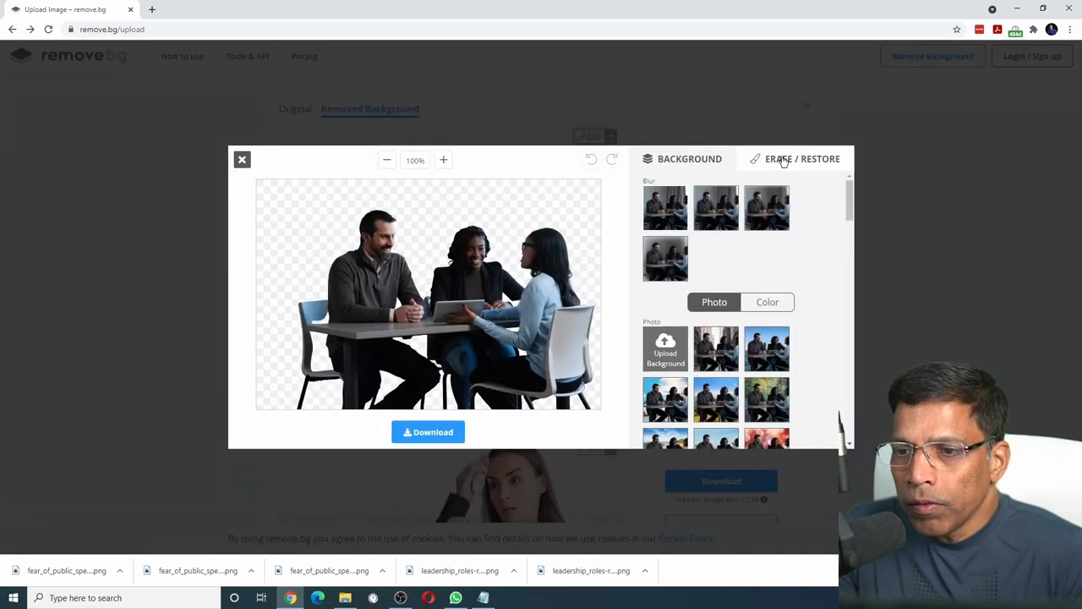
pyautogui.click(801, 159)
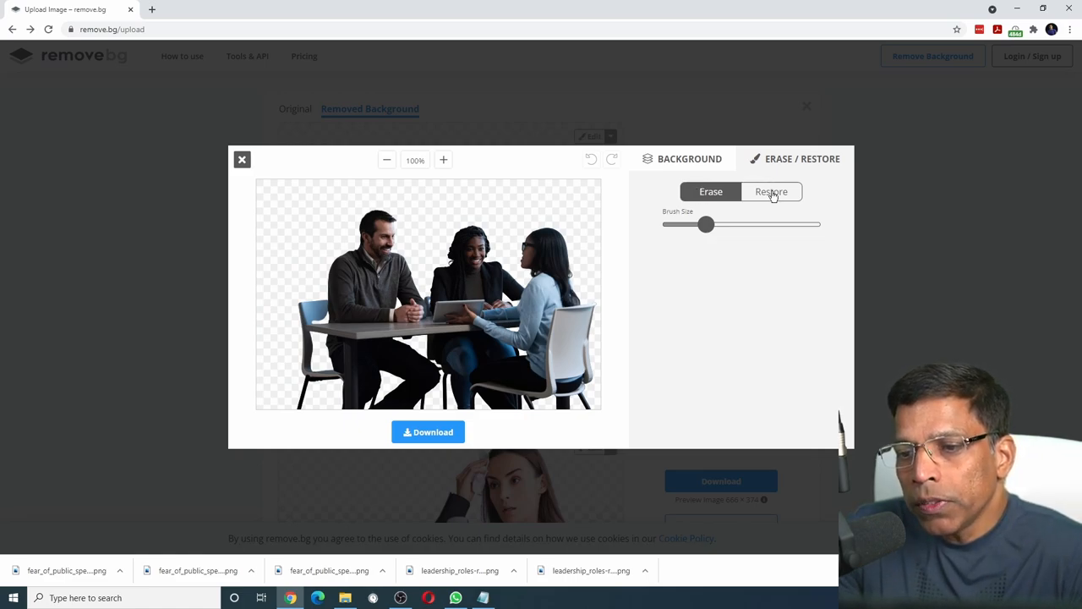
pyautogui.click(771, 192)
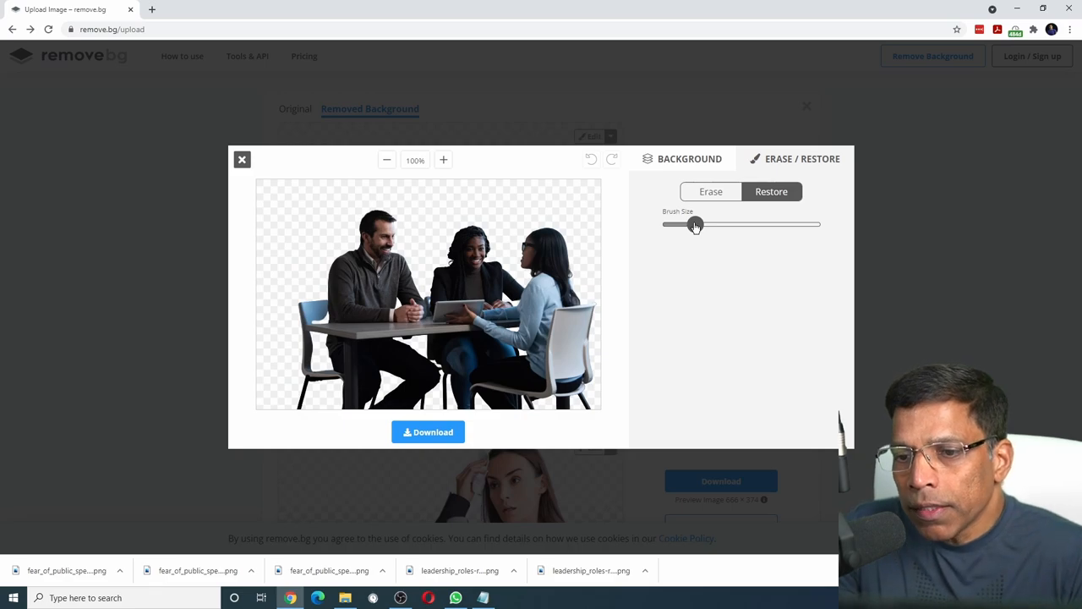
# Adjust the restore brush size to suit repainting the cut-away chair.
pyautogui.moveTo(695, 223); pyautogui.dragTo(687, 223)
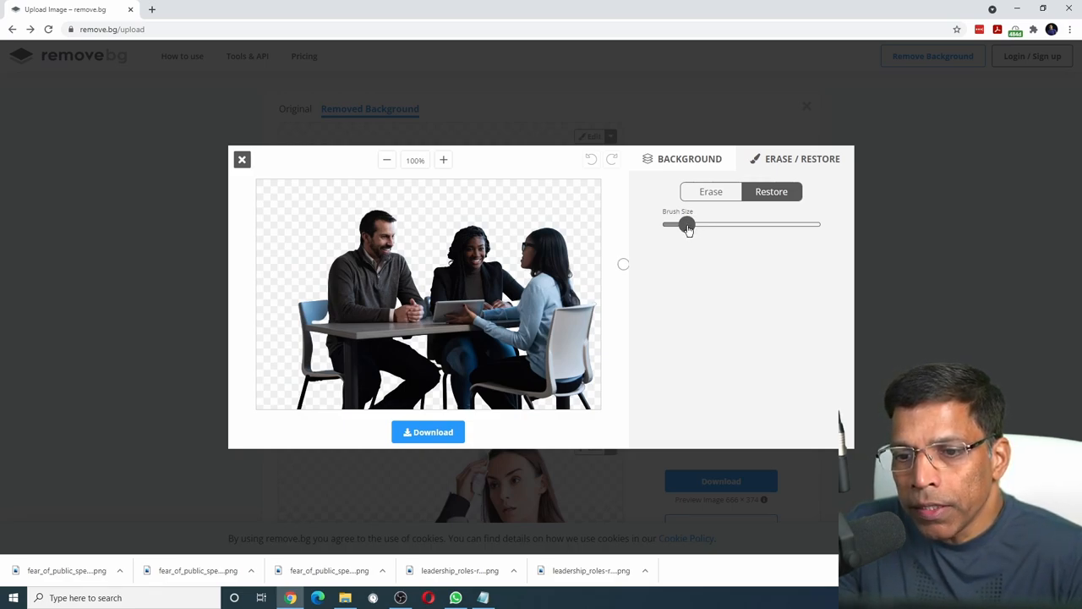
pyautogui.moveTo(684, 223); pyautogui.dragTo(754, 223)
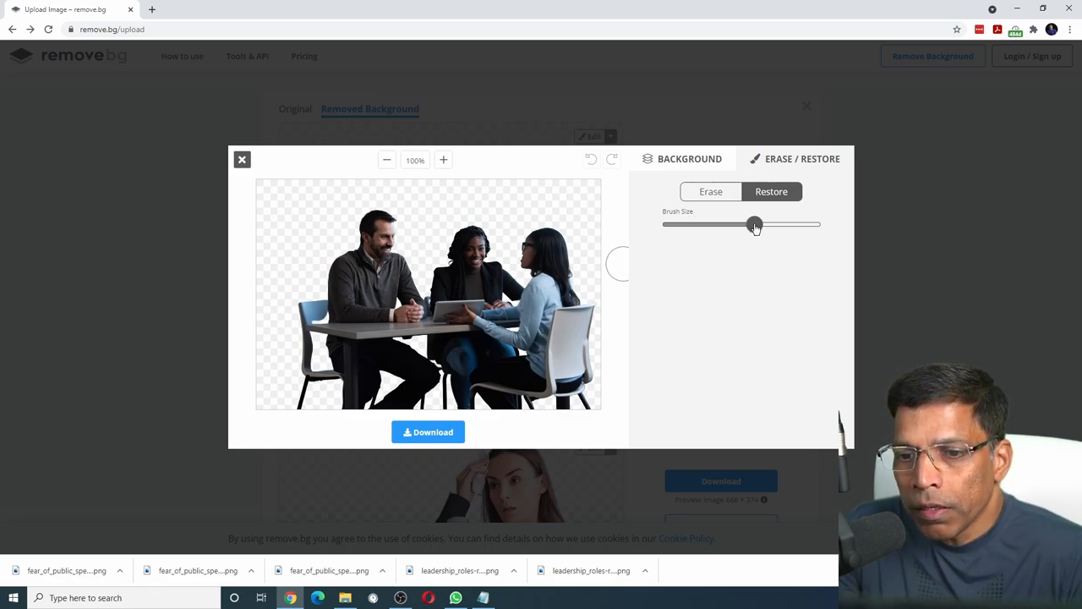
pyautogui.moveTo(754, 225); pyautogui.dragTo(685, 225)
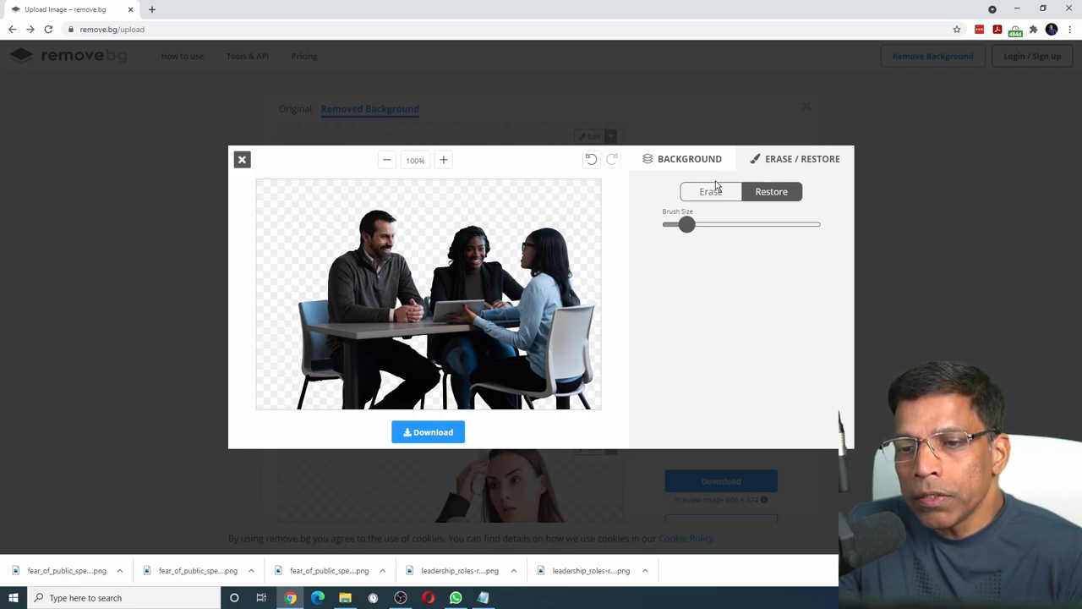
pyautogui.click(710, 191)
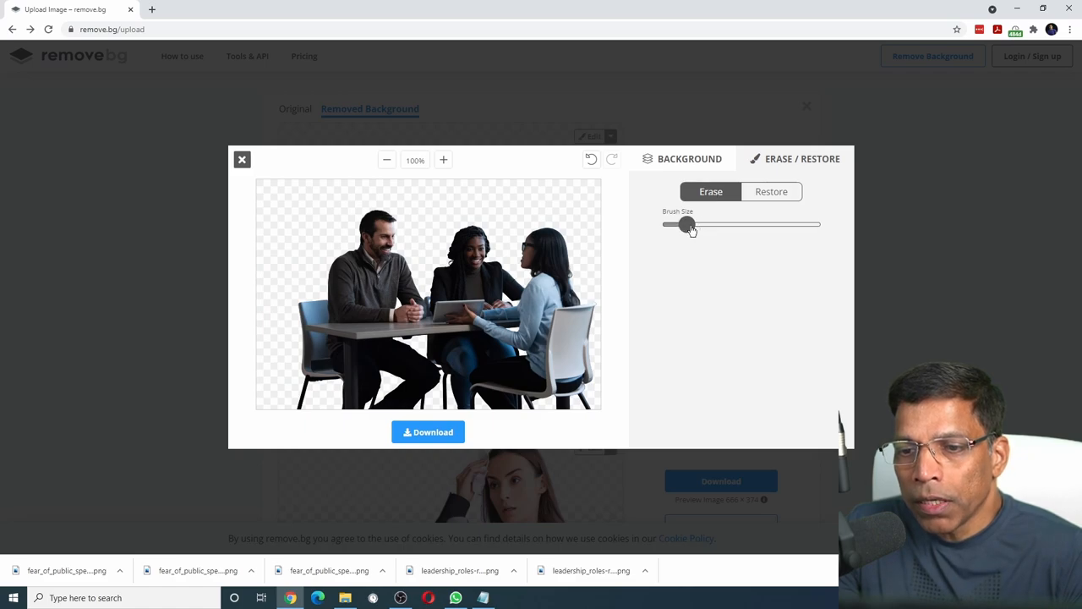
pyautogui.moveTo(333, 223)
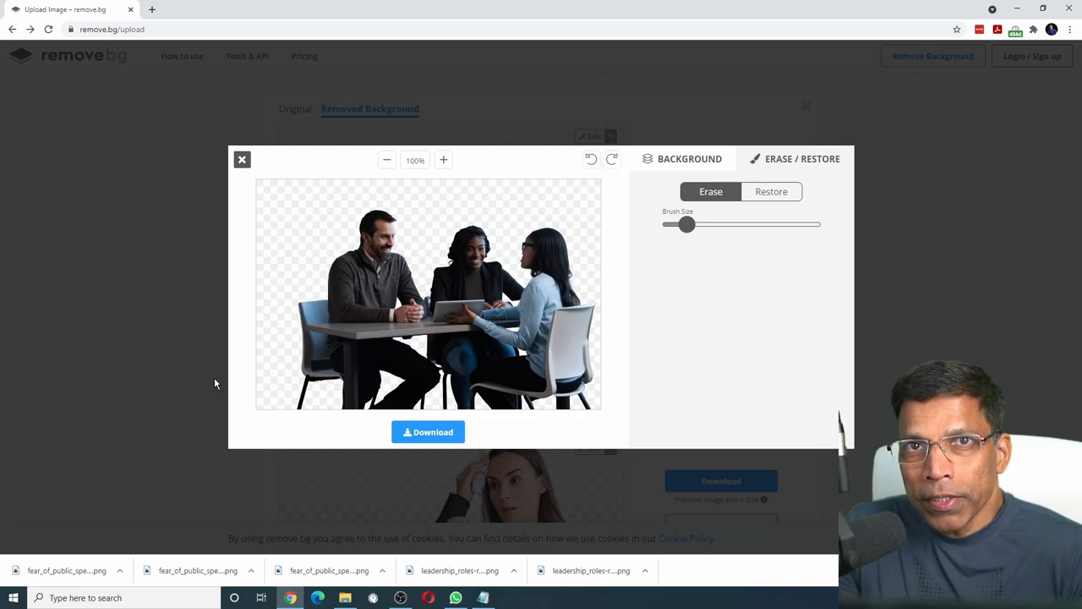
pyautogui.moveTo(439, 436)
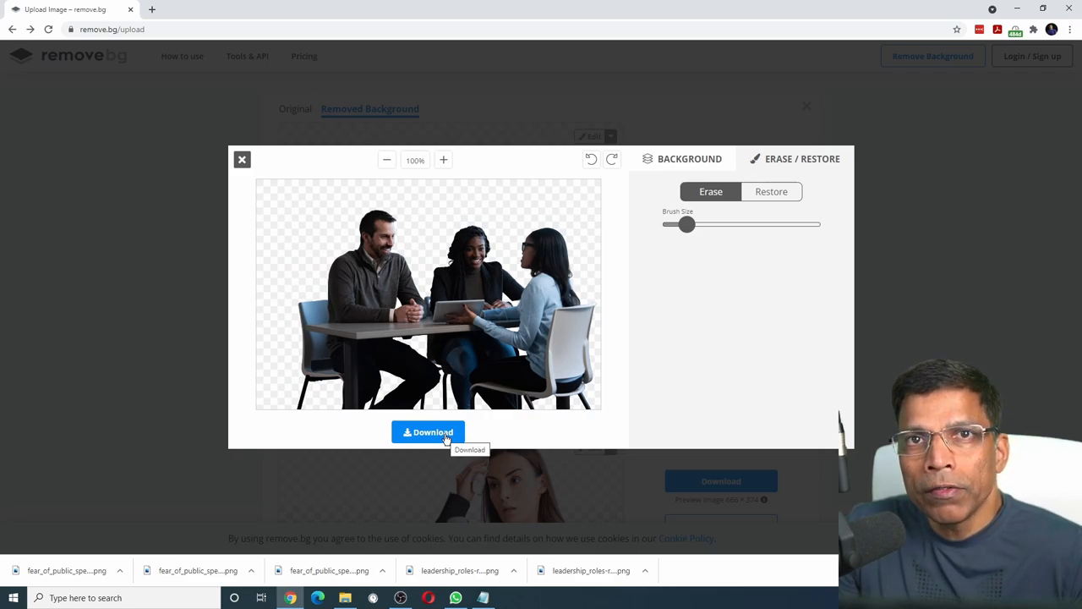
pyautogui.click(771, 191)
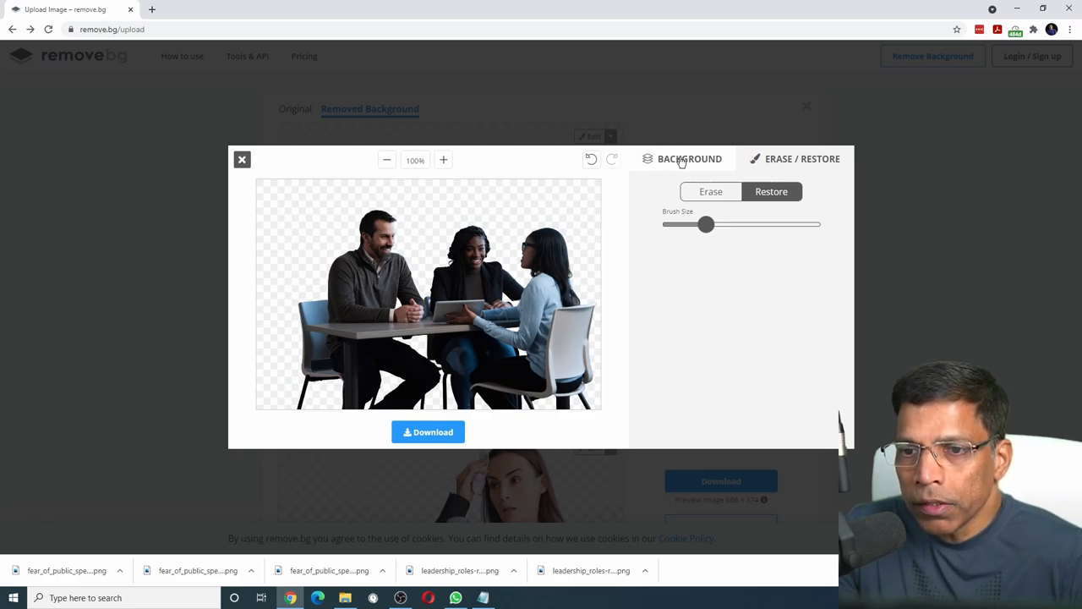
# Try a preset seaside landscape behind the meeting cut-out from the Background options.
pyautogui.click(690, 159)
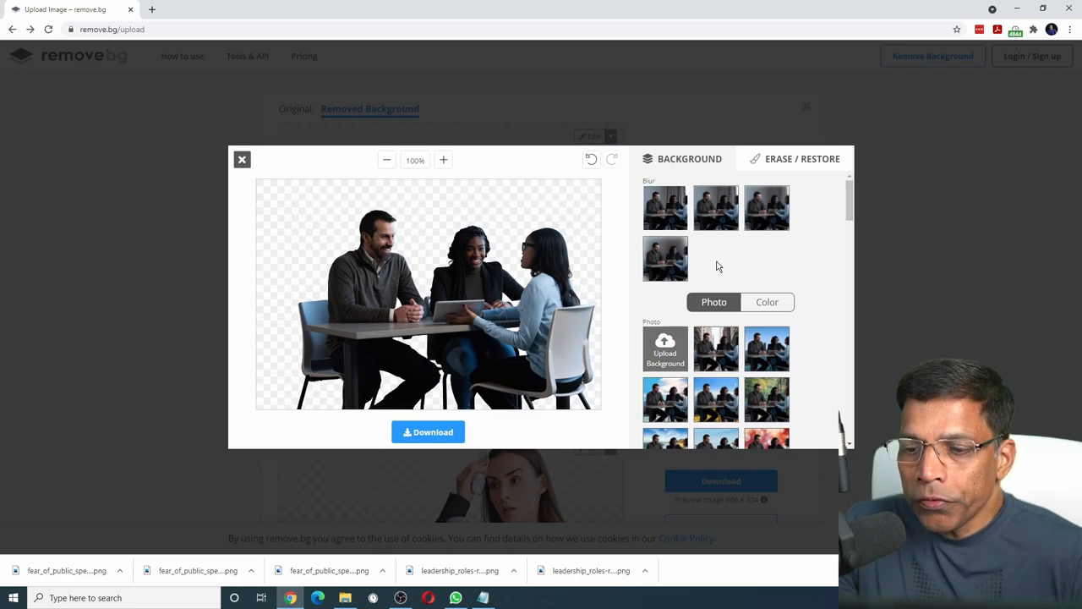
pyautogui.scroll(-3)
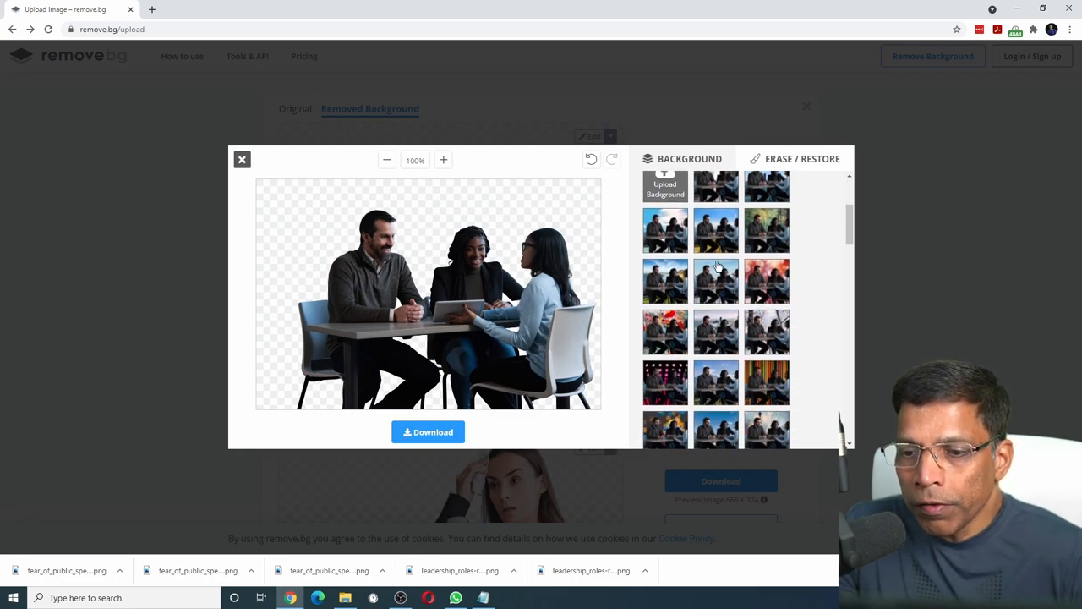
pyautogui.moveTo(672, 287)
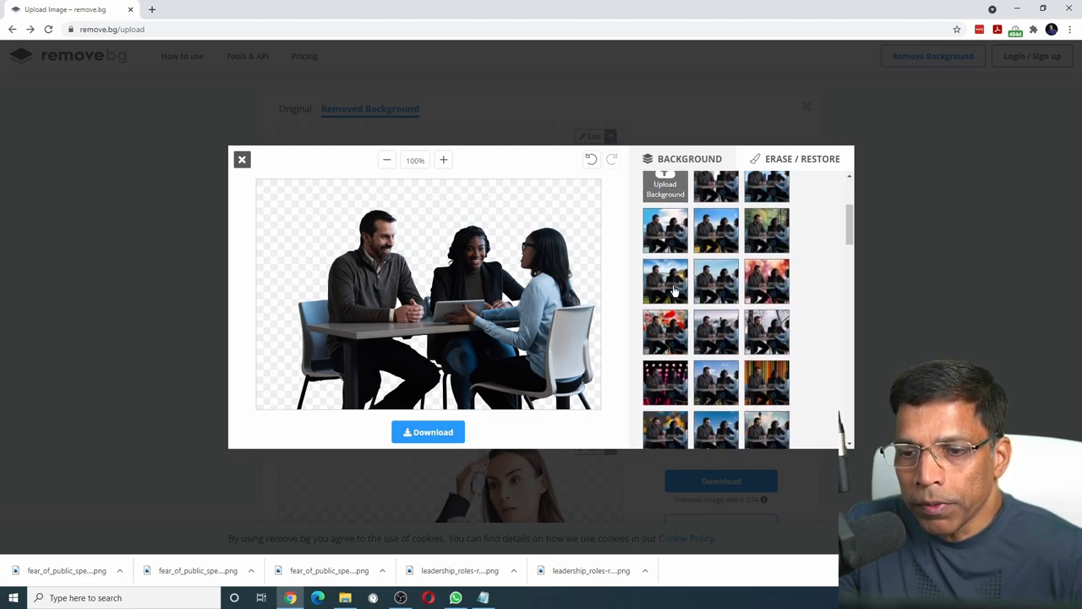
pyautogui.click(666, 281)
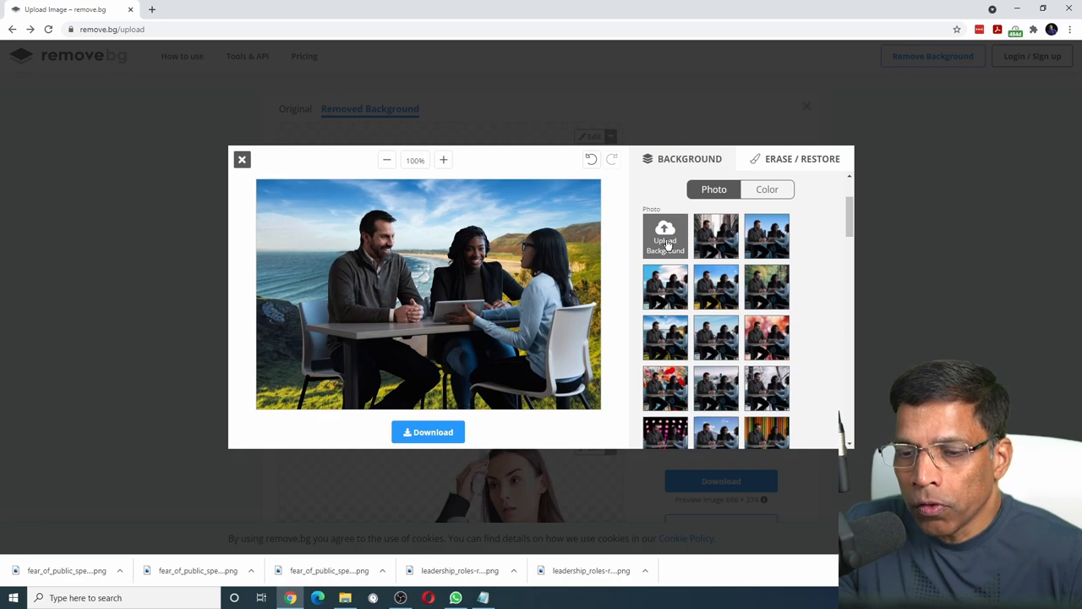
# Replace it with the uploaded green studio backdrop image.
pyautogui.click(665, 237)
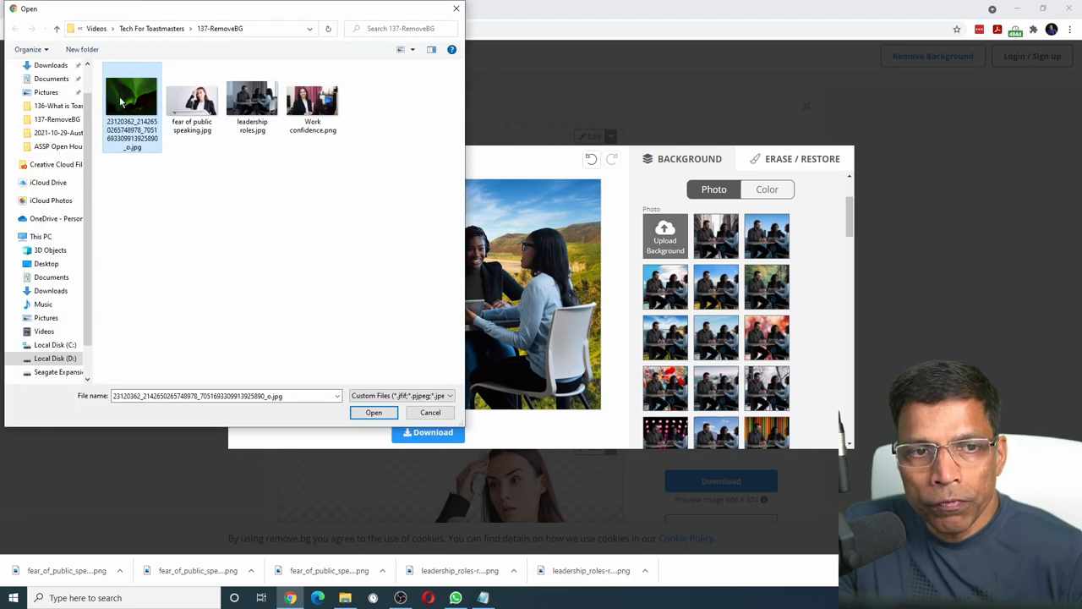
pyautogui.click(372, 412)
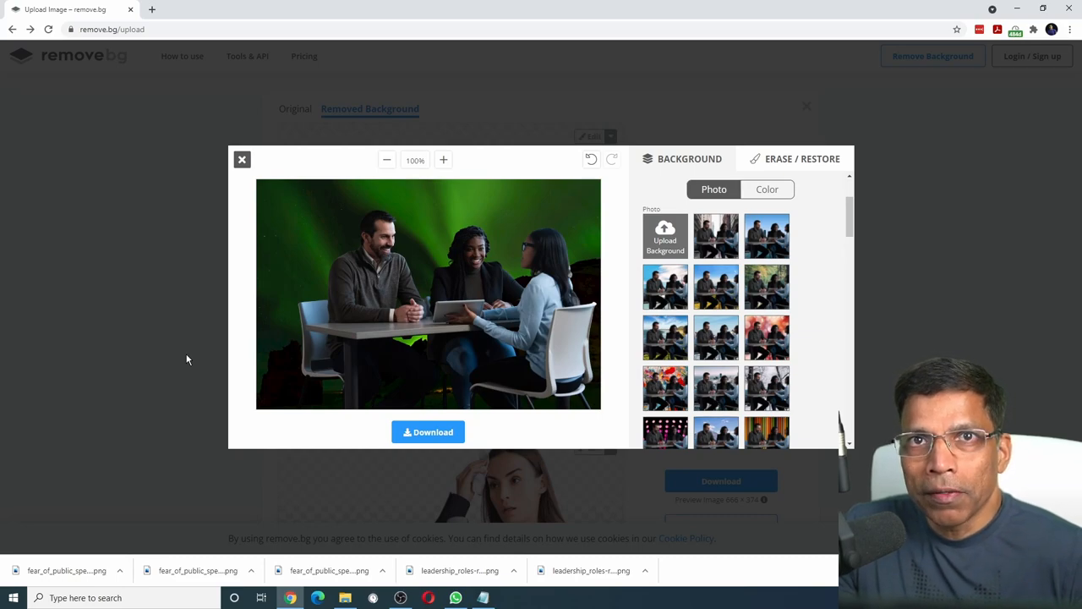
pyautogui.scroll(-3)
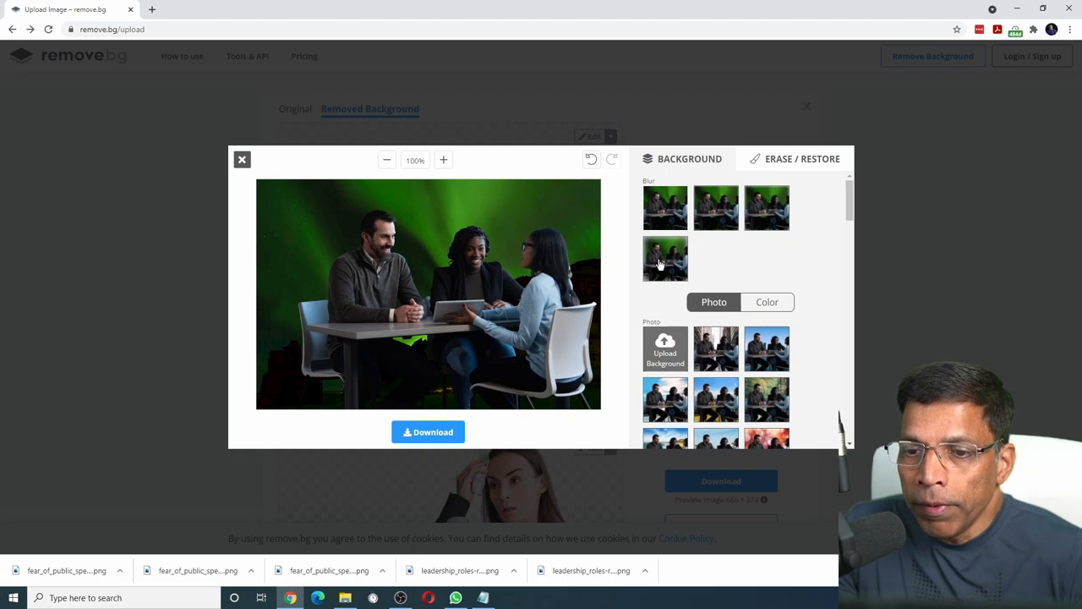
pyautogui.click(717, 208)
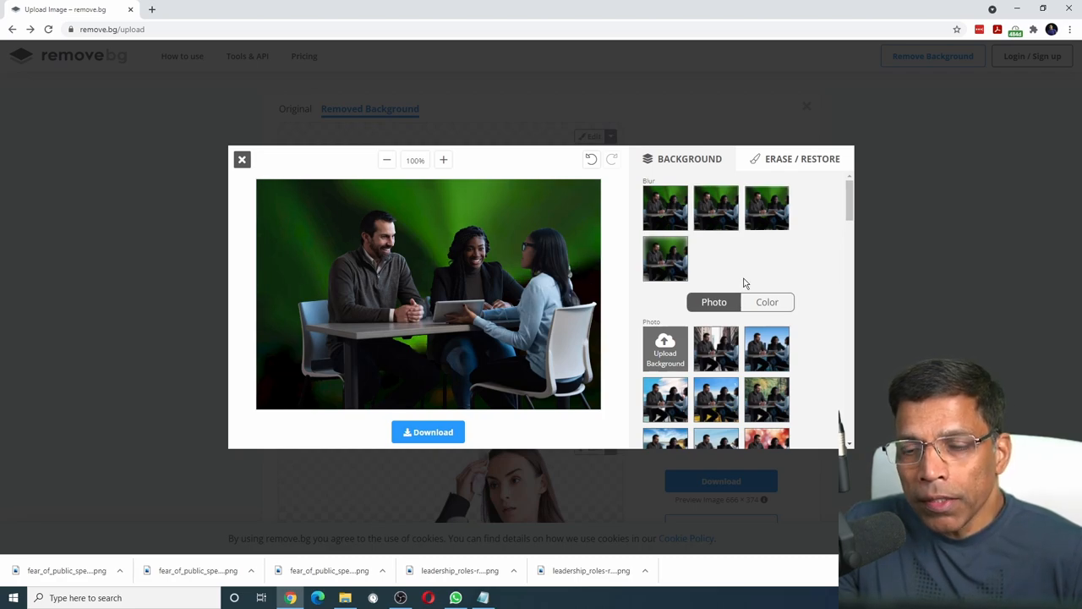
pyautogui.click(666, 206)
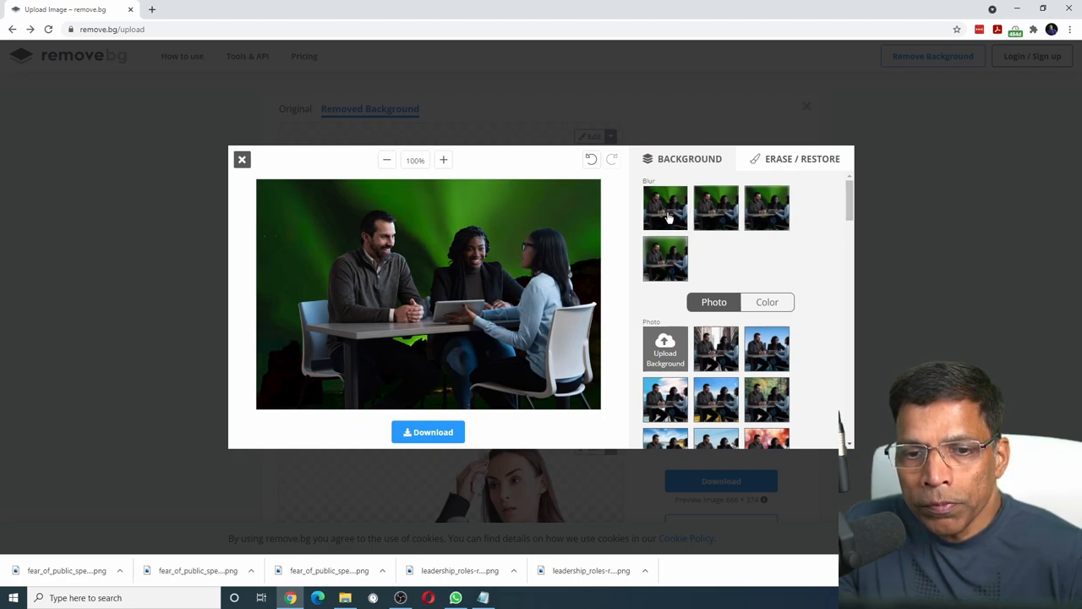